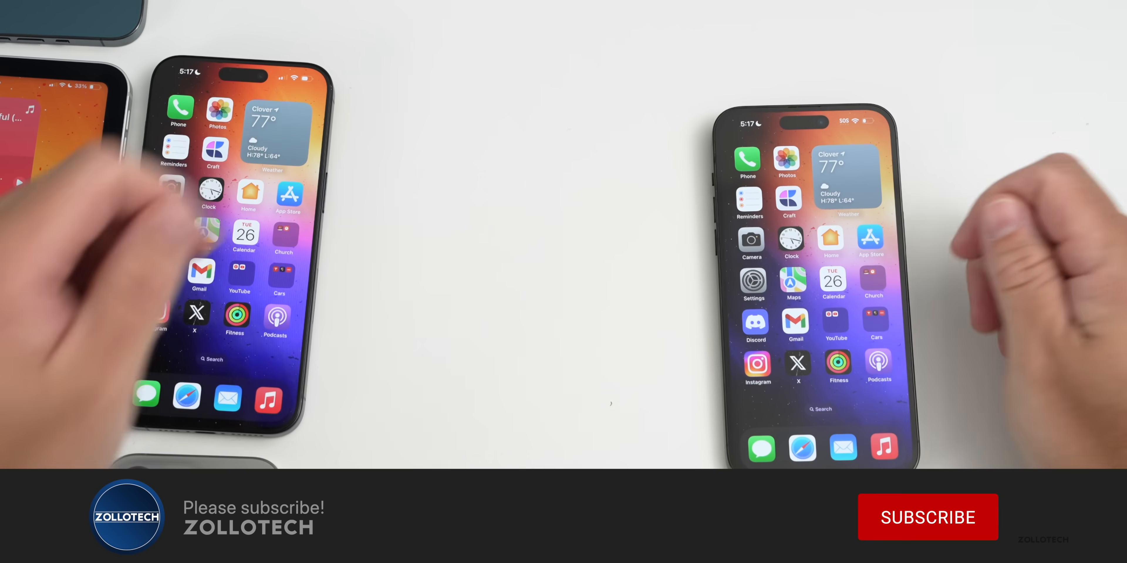
click(927, 518)
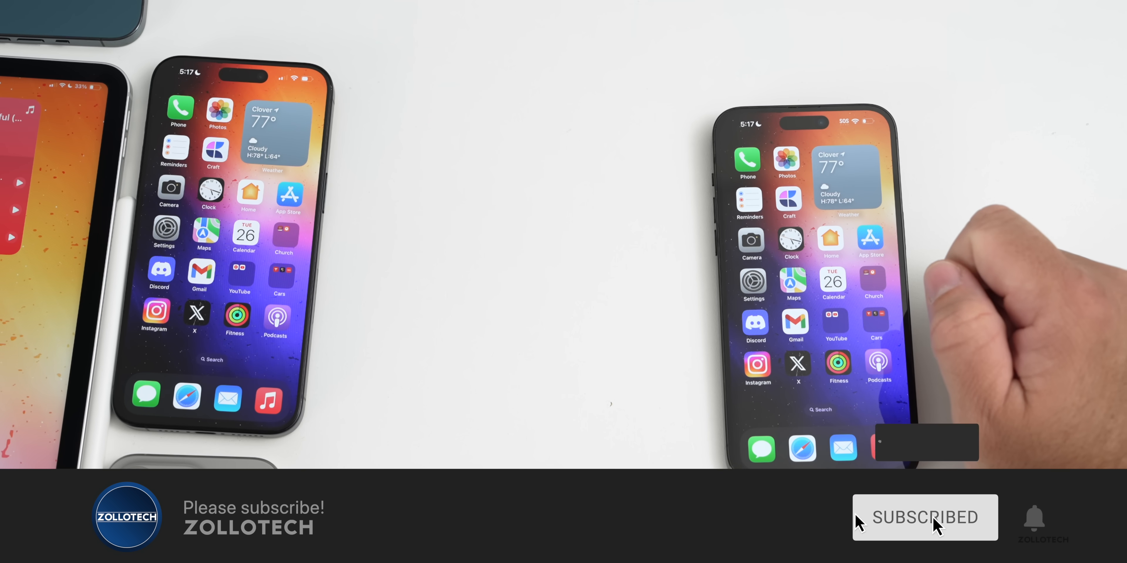